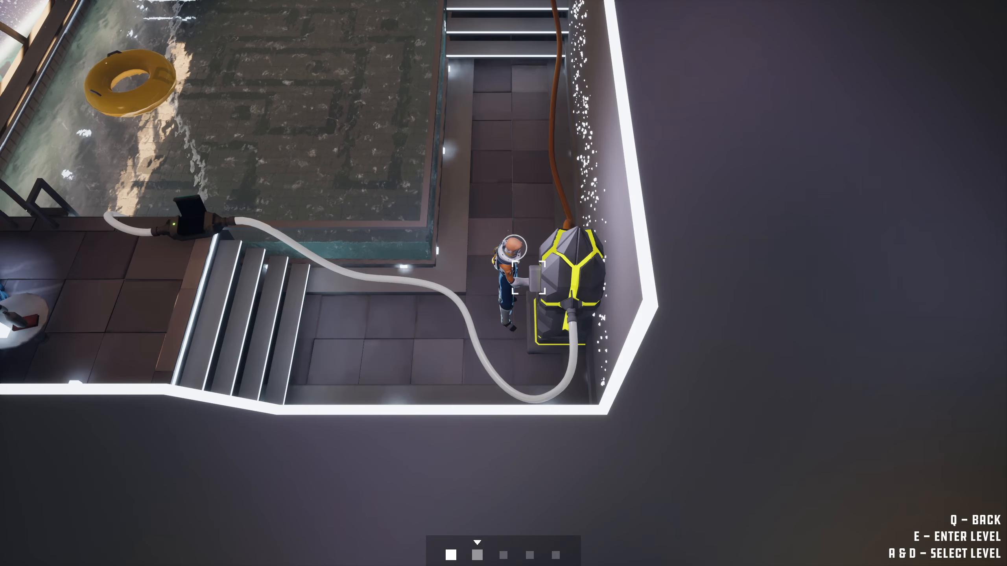
# Enter the cable puzzle level from the pod and loop the cable around the red-circuit pillar.
pyautogui.press('e')
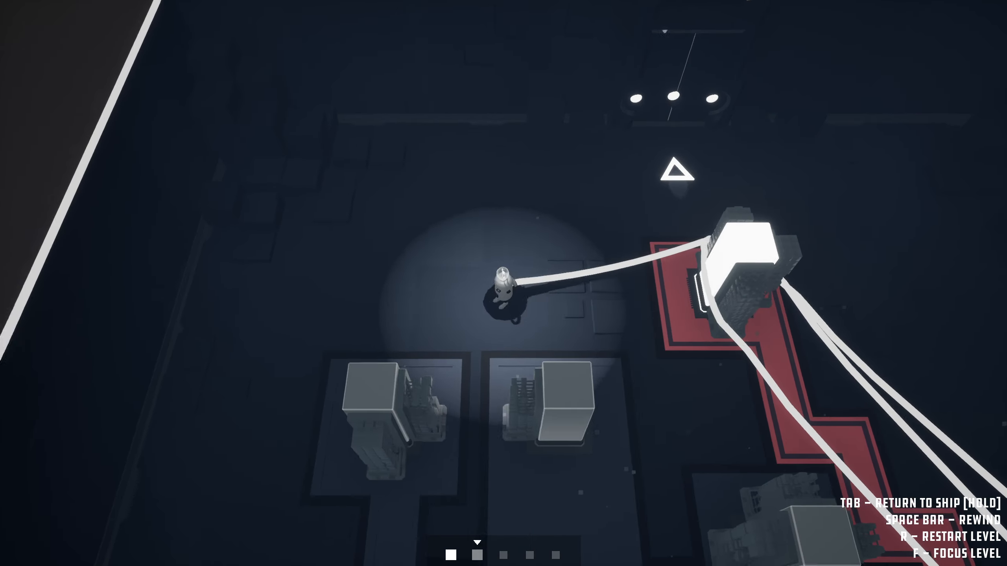
# Route the cable along the teal circuit, then rewind until only the central pillar glows.
pyautogui.press('f')
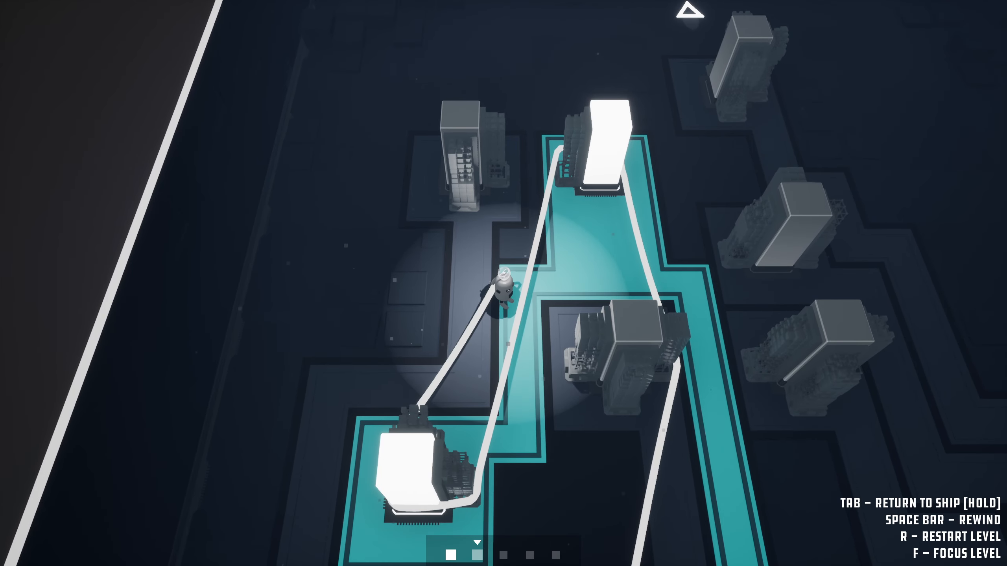
pyautogui.press('f')
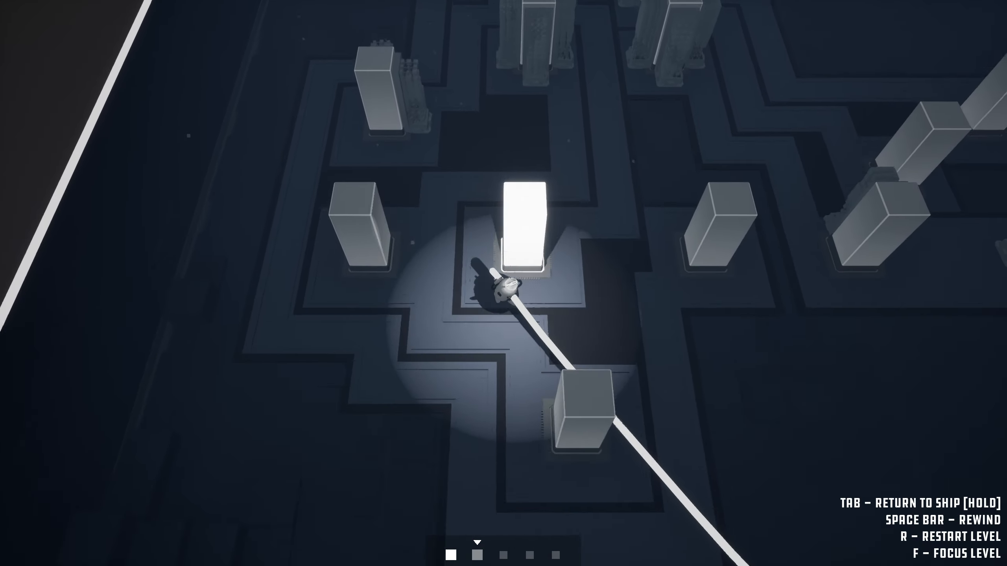
# Walk the cable around the left pillar and the red-circuit pillars, lighting two pillars.
pyautogui.press('f')
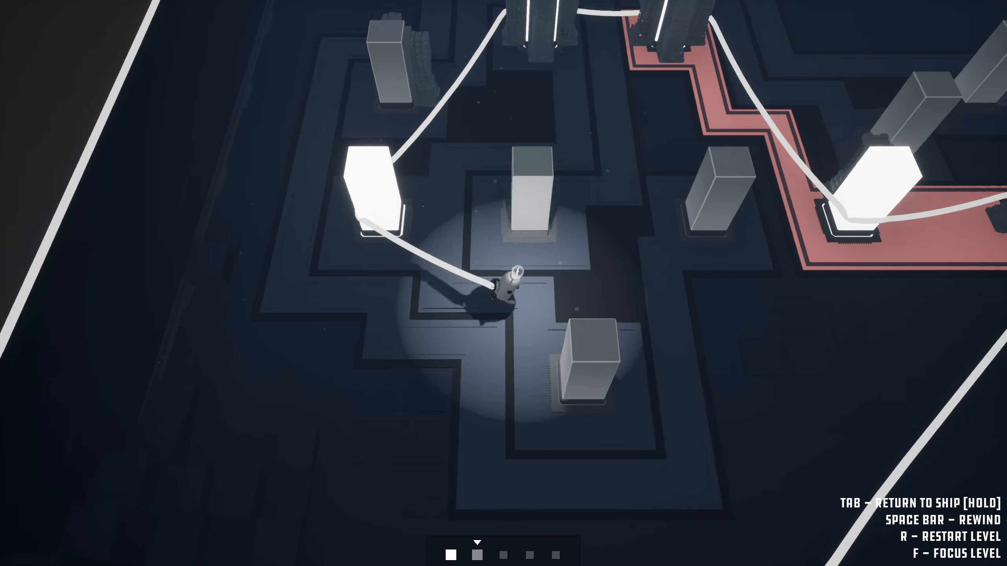
# Rewind the cable until the two right-hand pillars in the red zone turn grey.
pyautogui.press('f')
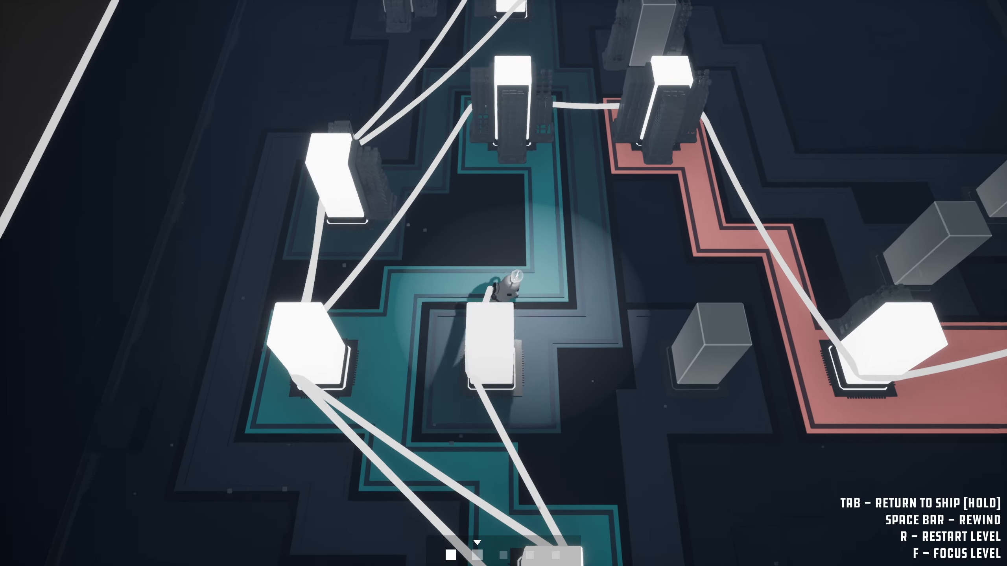
pyautogui.press('f')
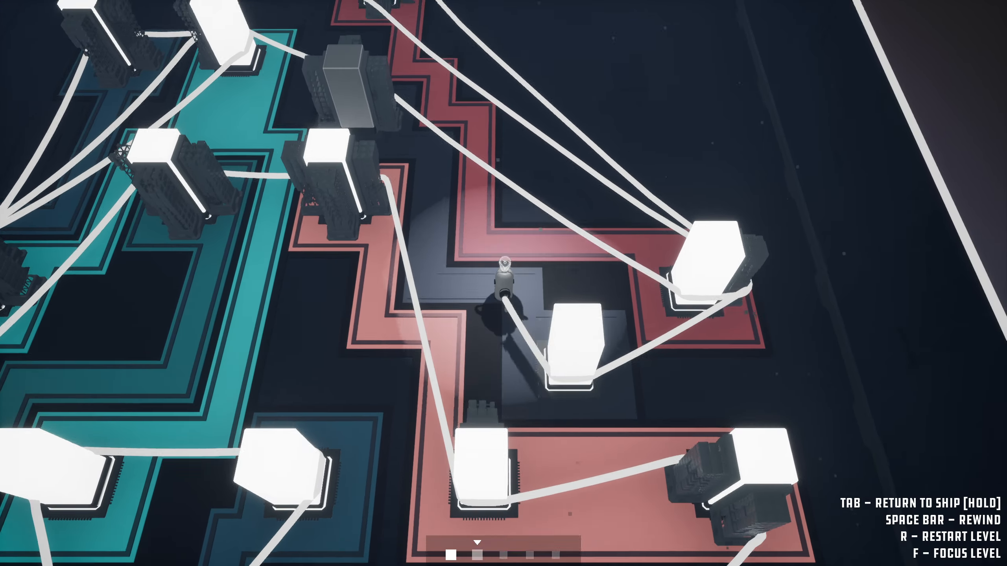
pyautogui.press('f')
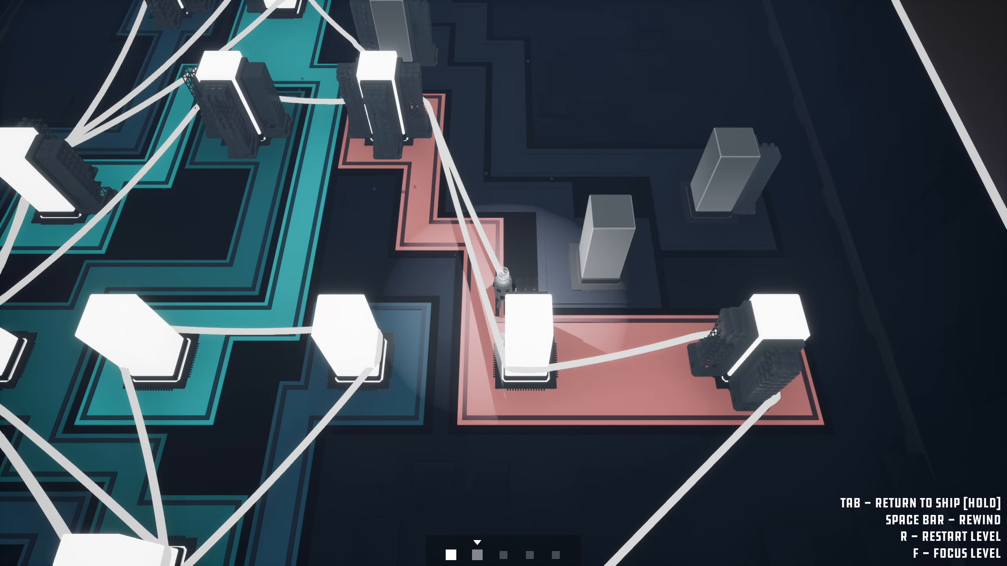
pyautogui.press('f')
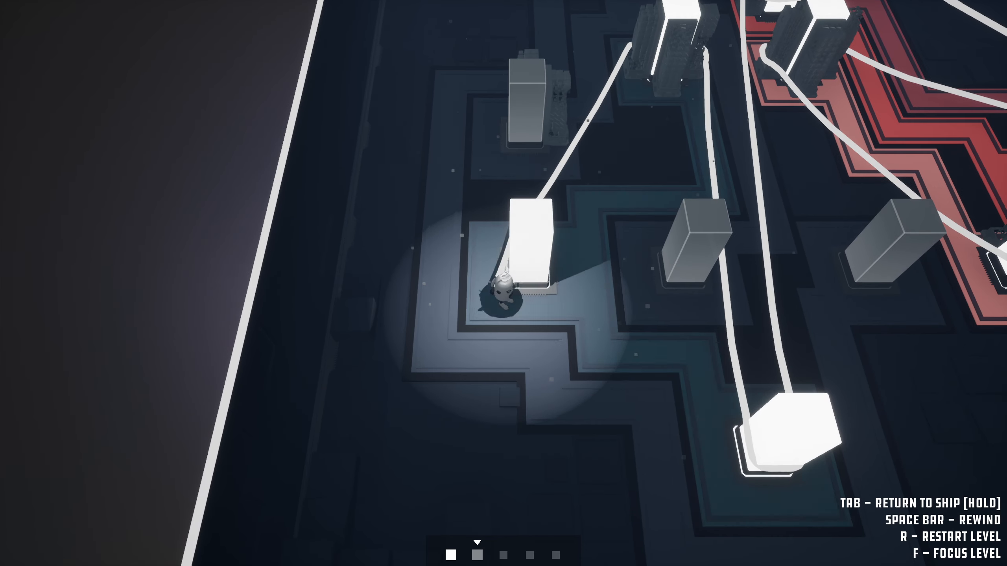
# Loop the cable from the dark start area around the teal-strip pillar.
pyautogui.press('f')
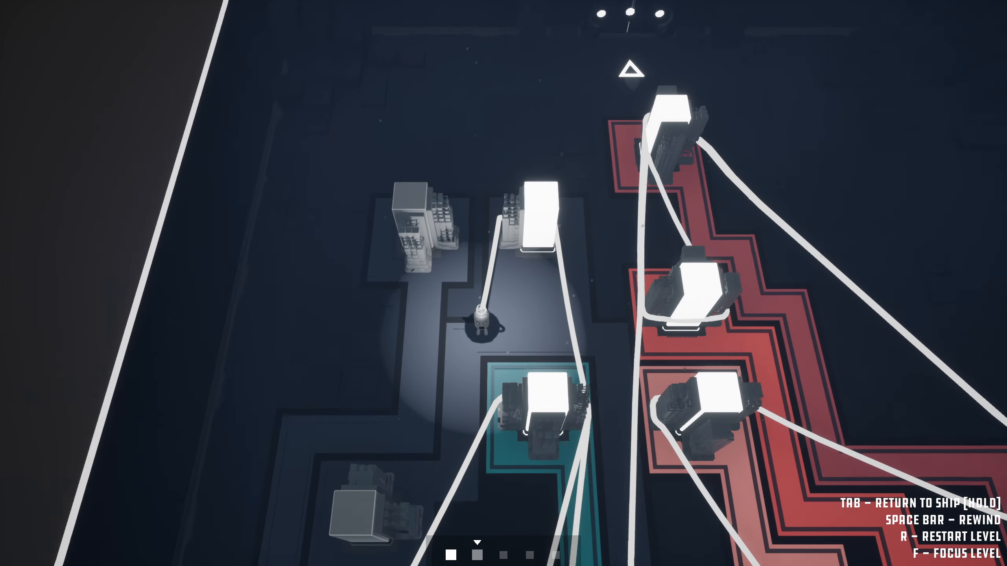
pyautogui.press('f')
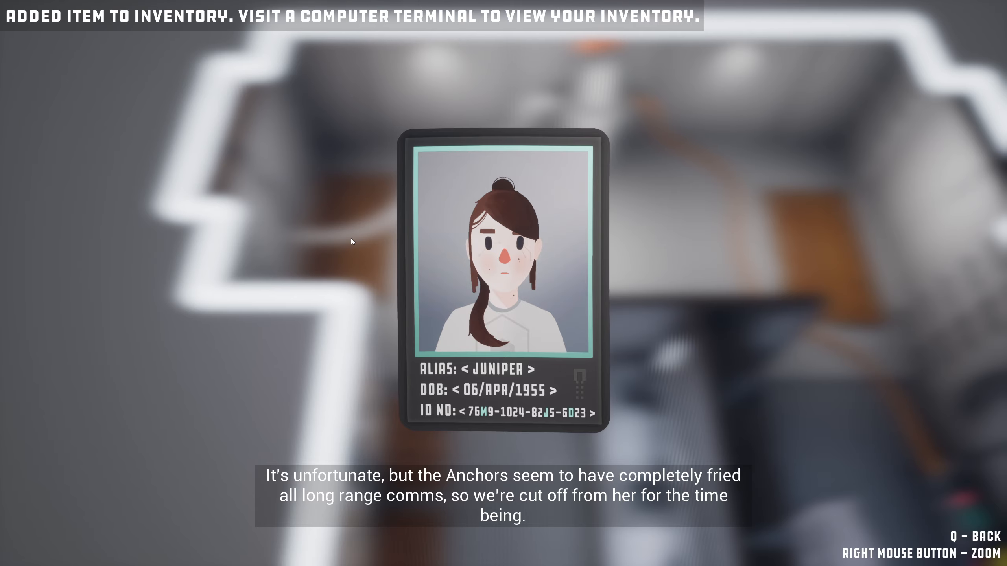
# Close the ID card, captain poster and 1970–1979 magazine, then view the red-tile panel.
pyautogui.press('q')
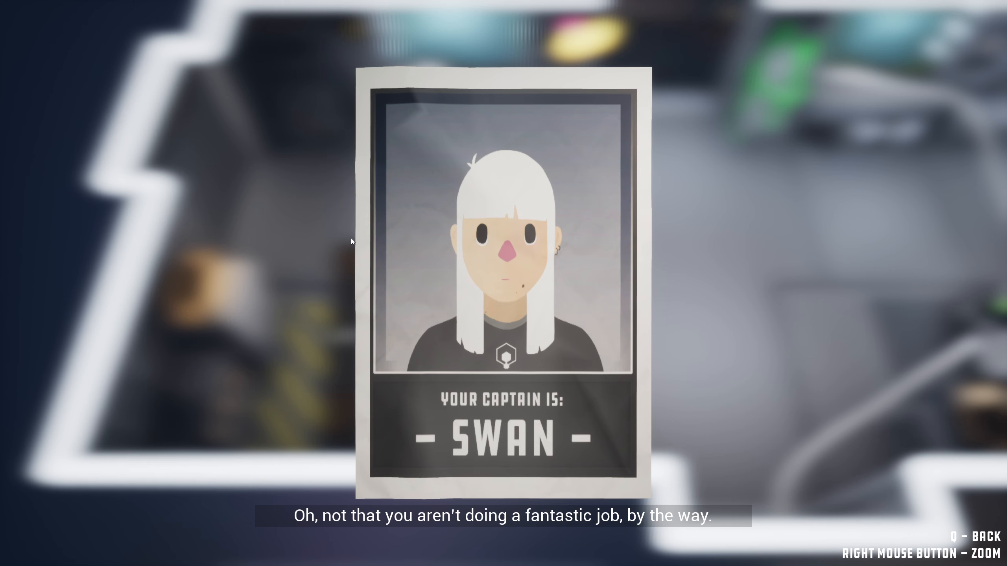
pyautogui.press('q')
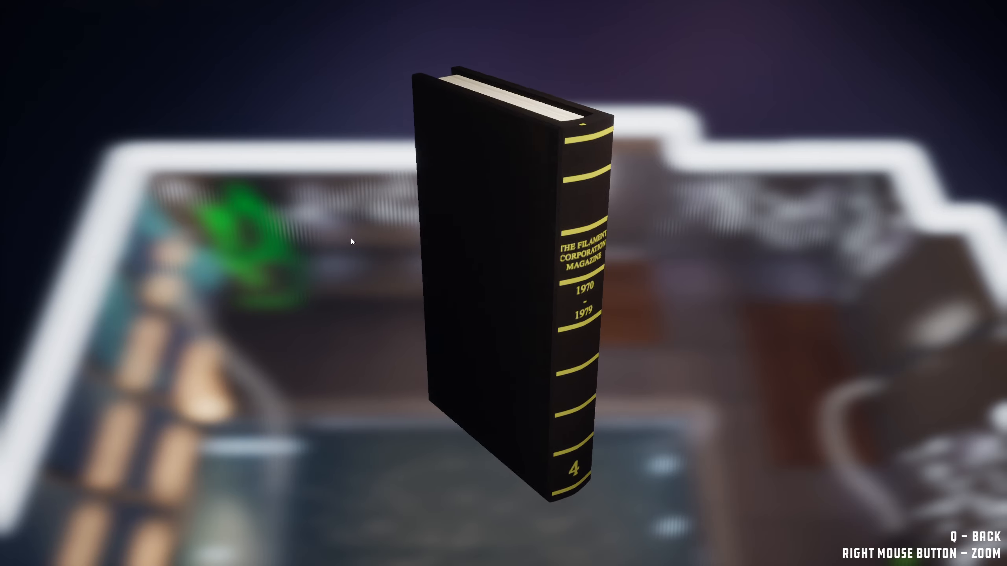
pyautogui.press('q')
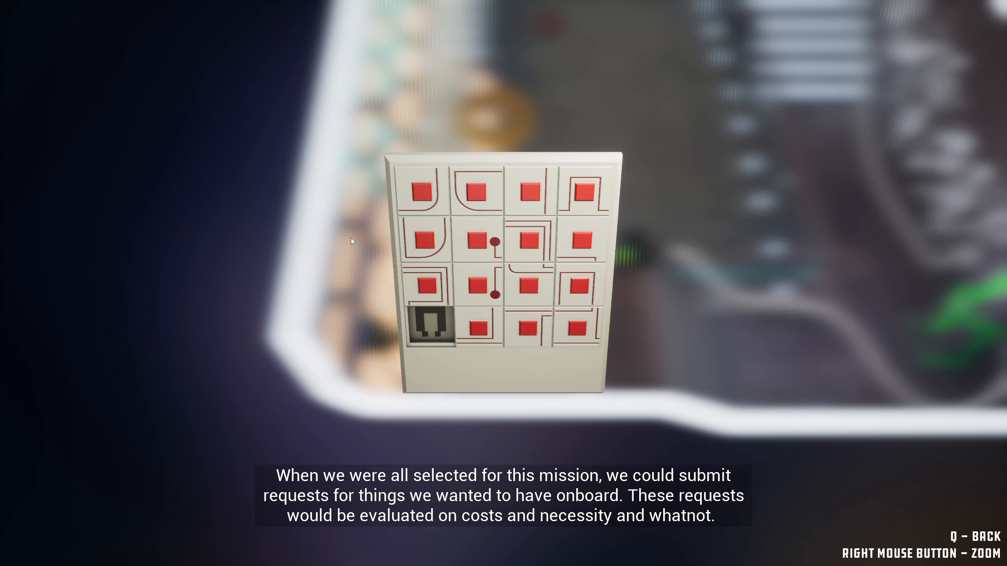
# Put the tile panel away and walk through the lounge past the sofa and red rug.
pyautogui.press('q')
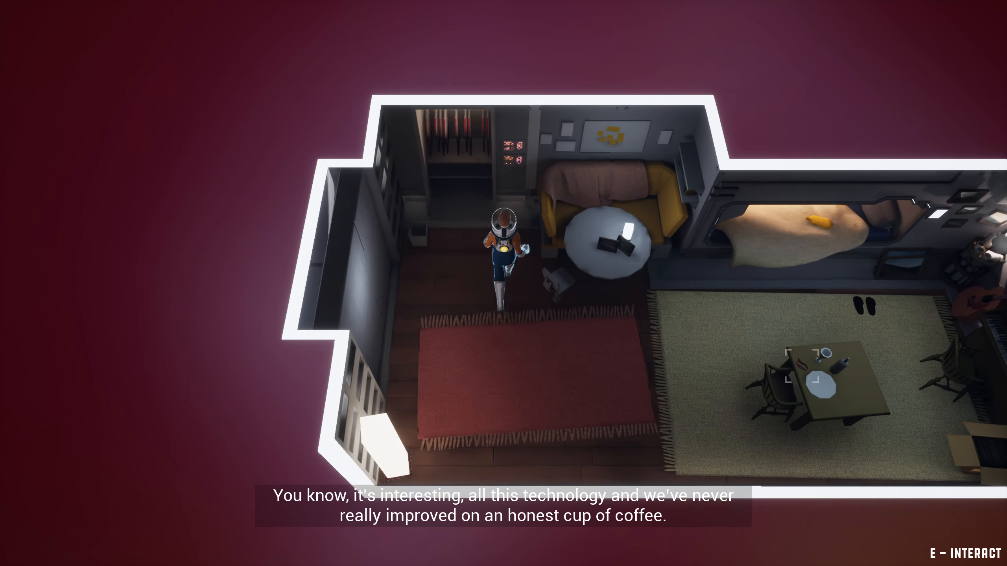
# Pick up the pink surprise code card, then stop examining it and roam the room.
pyautogui.press('e')
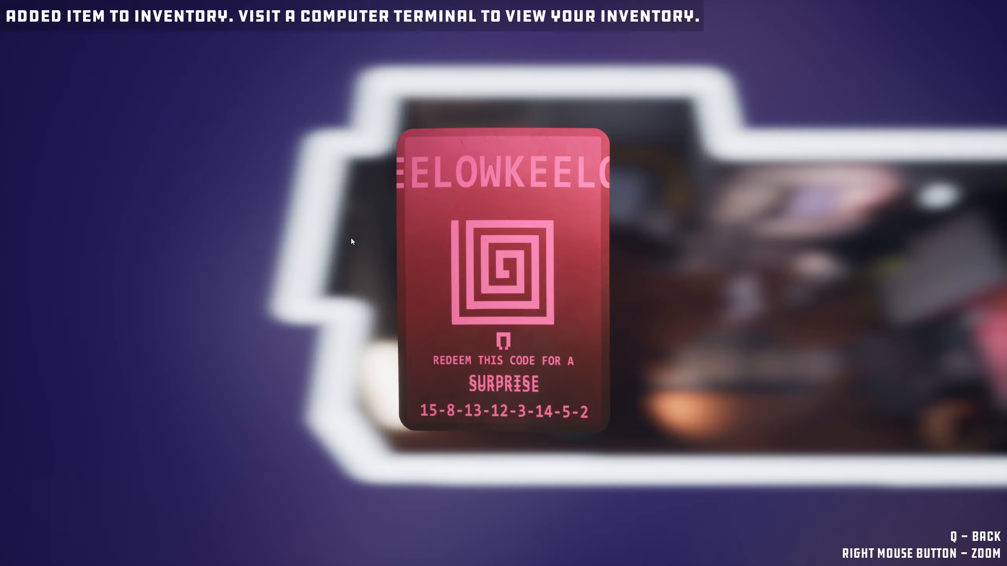
pyautogui.press('q')
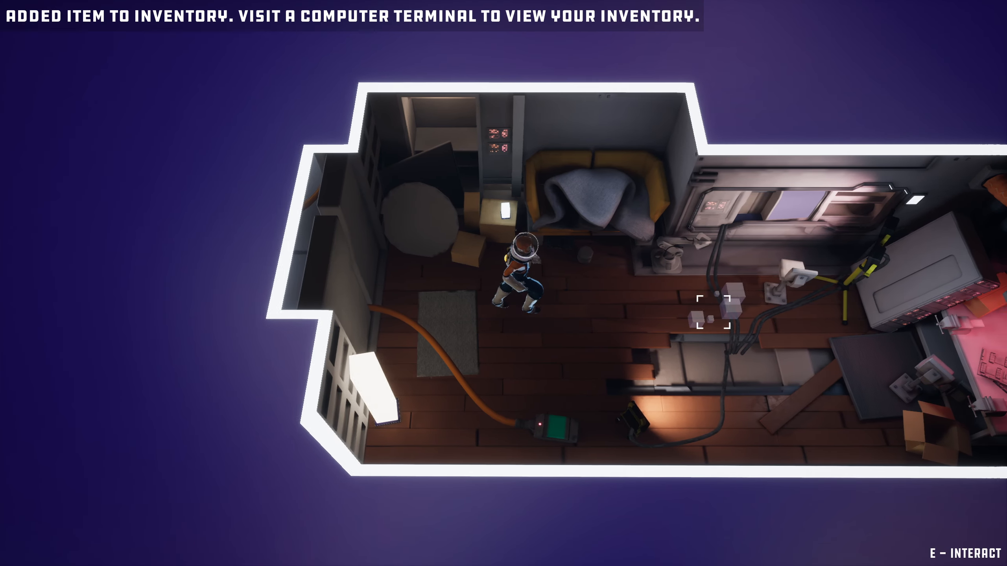